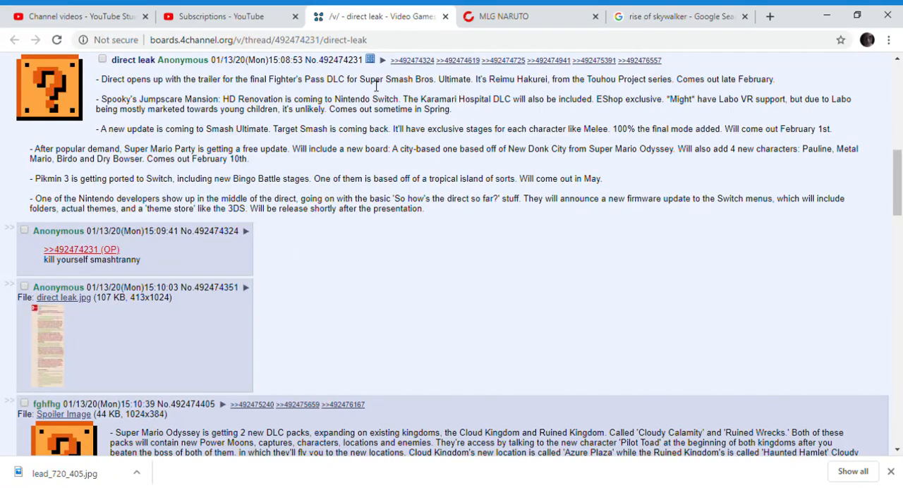
pyautogui.moveTo(373, 97)
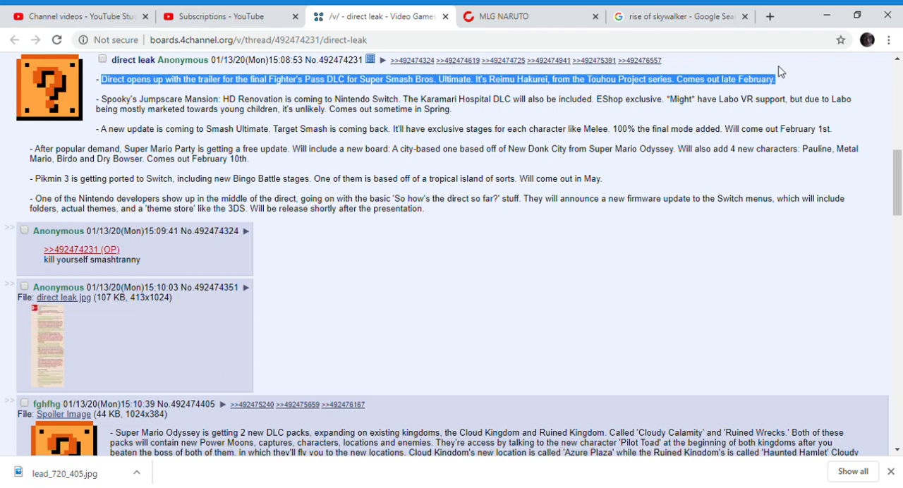
pyautogui.moveTo(433, 88)
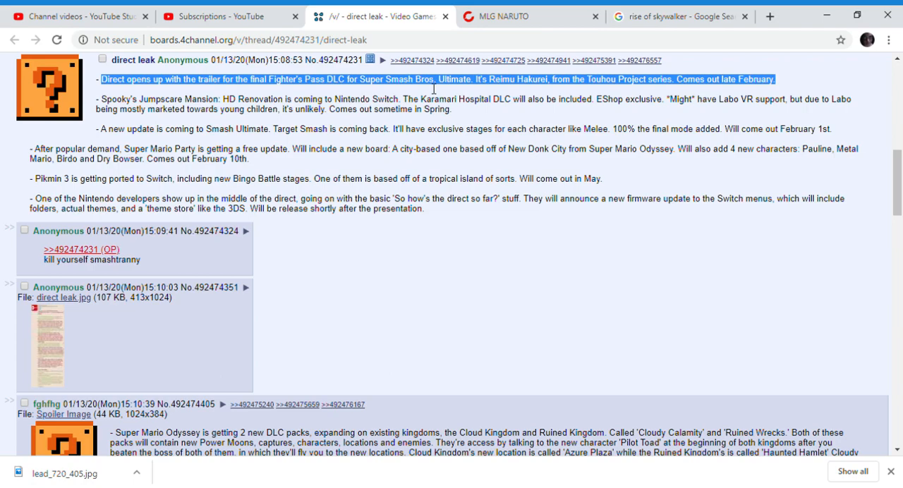
pyautogui.moveTo(182, 119)
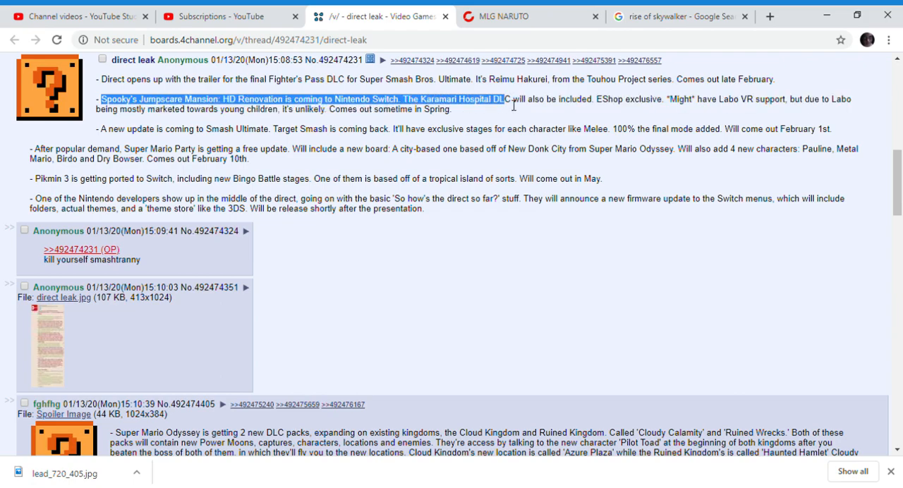
# Step: Clear the old highlight and select the Smash Ultimate Target Smash item while reading
pyautogui.click(606, 99)
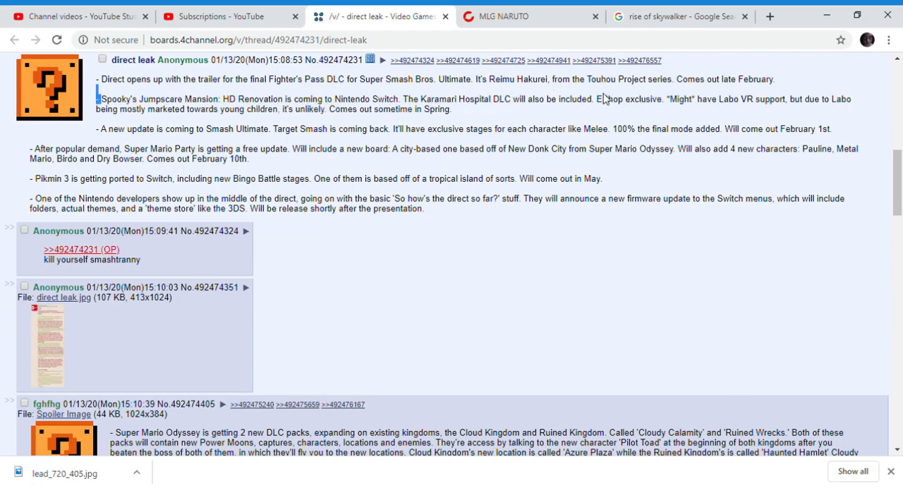
pyautogui.scroll(-3)
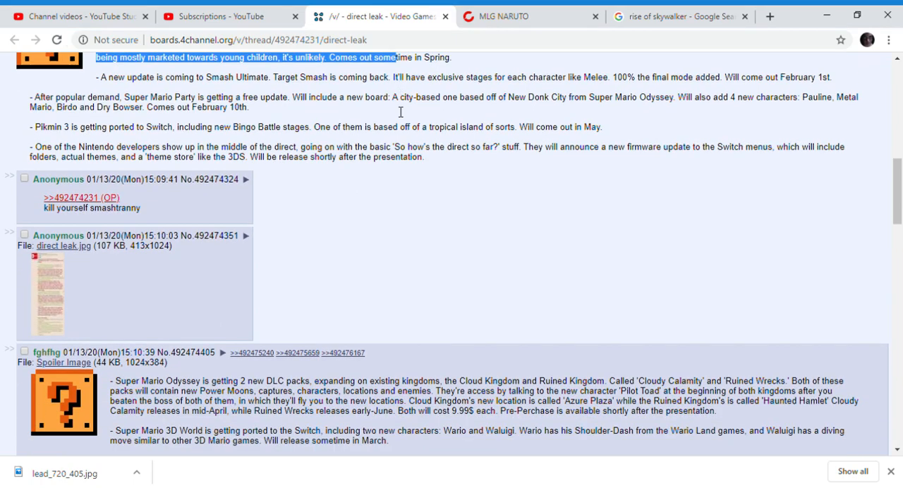
pyautogui.scroll(3)
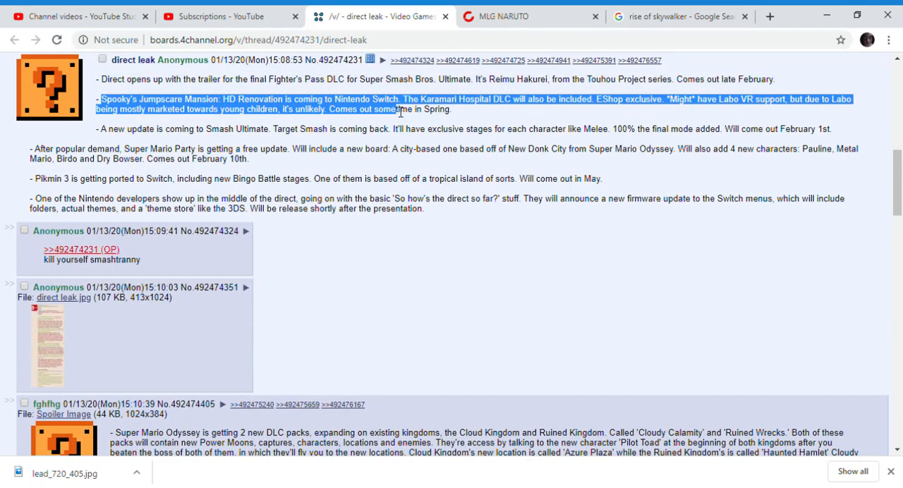
pyautogui.scroll(3)
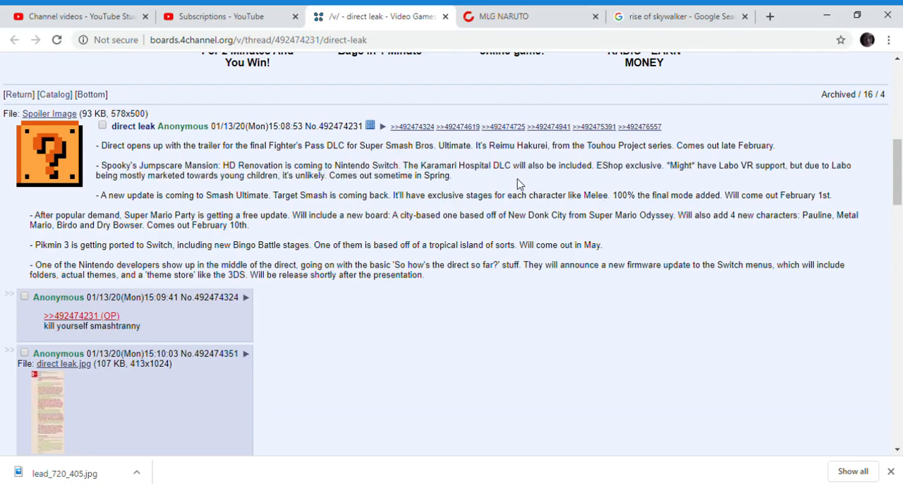
pyautogui.scroll(-3)
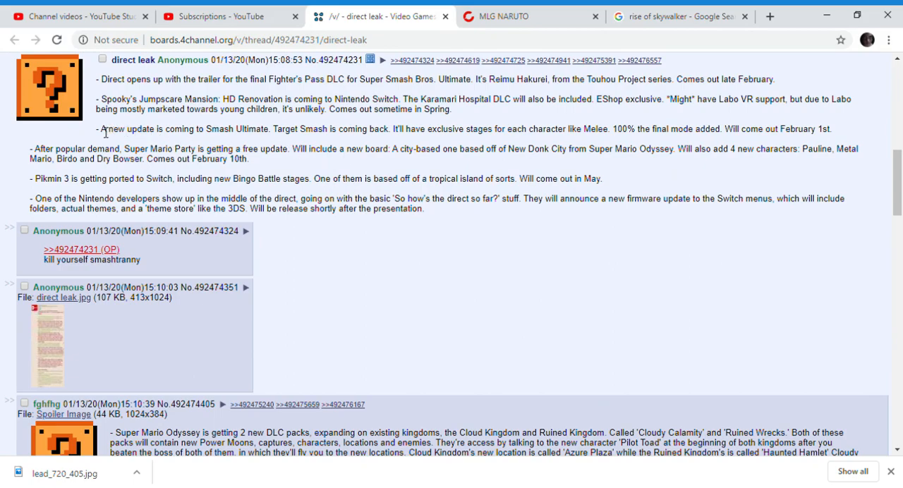
pyautogui.moveTo(99, 129); pyautogui.dragTo(305, 129)
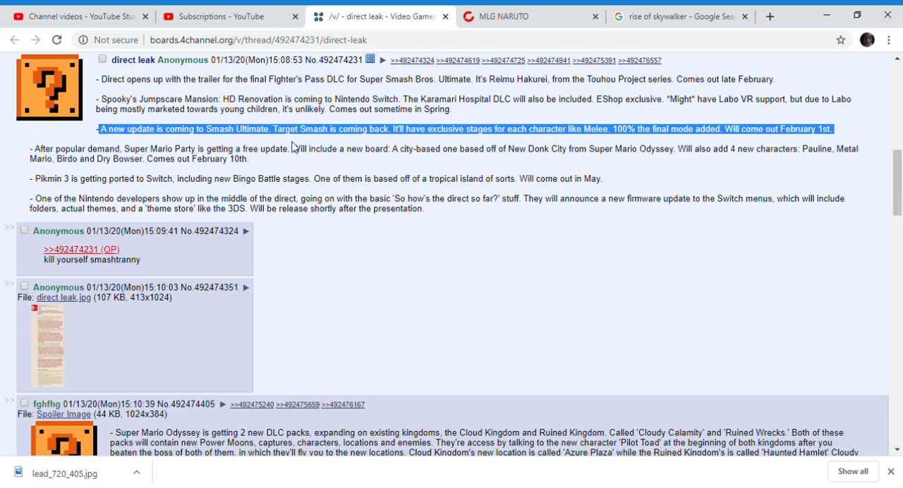
pyautogui.moveTo(476, 146)
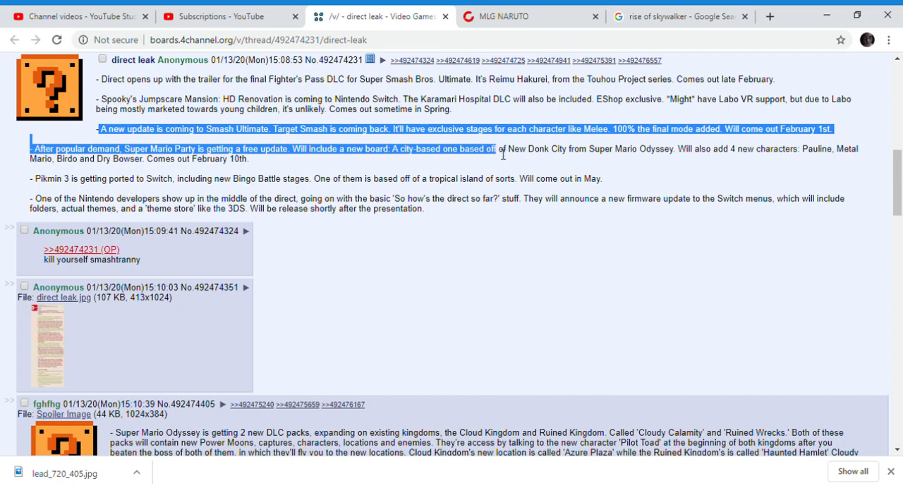
pyautogui.moveTo(510, 163)
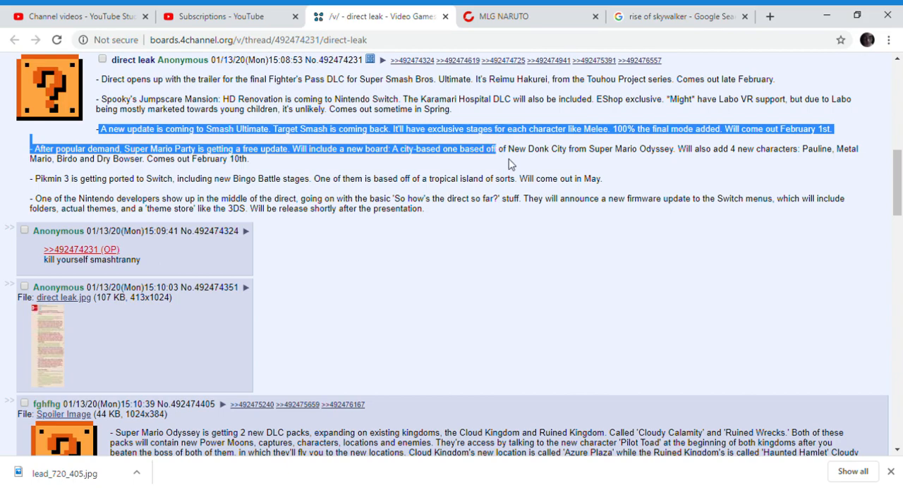
pyautogui.moveTo(614, 174)
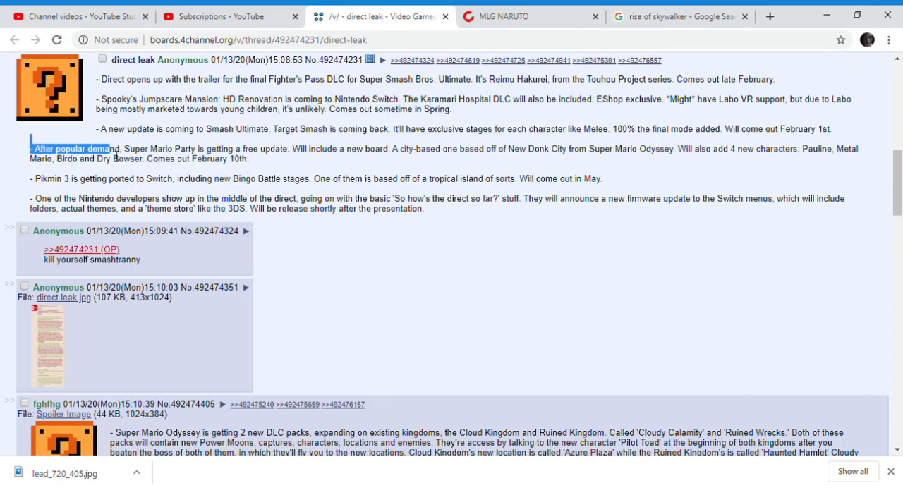
# Step: Highlight the Super Mario Party update, then the Super Mario Odyssey DLC sentence further down
pyautogui.moveTo(31, 148); pyautogui.dragTo(248, 158)
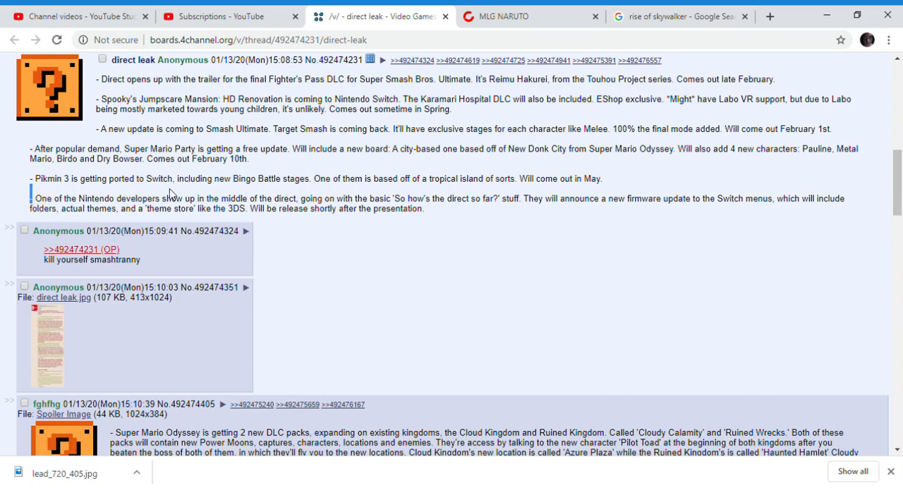
pyautogui.scroll(-3)
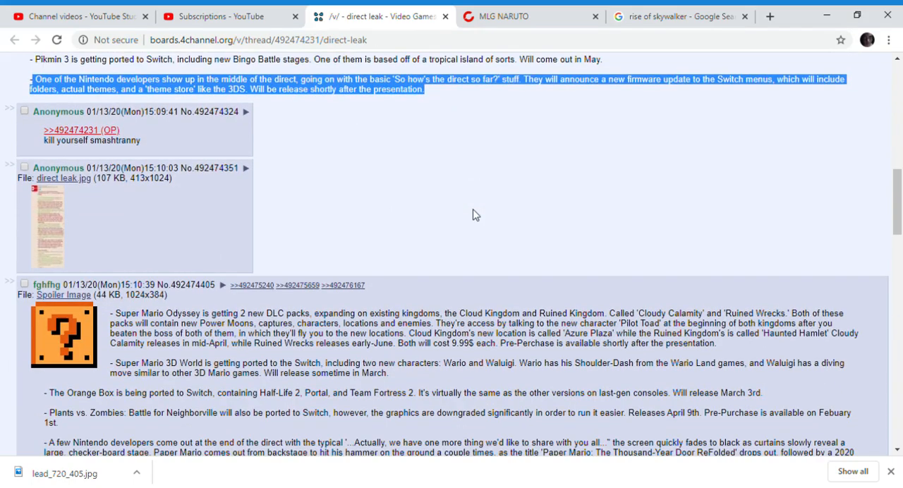
pyautogui.scroll(-3)
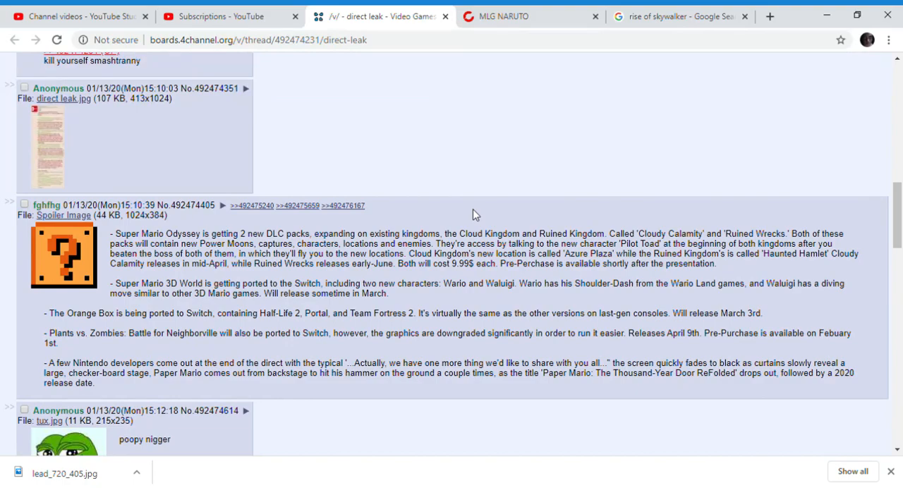
pyautogui.scroll(3)
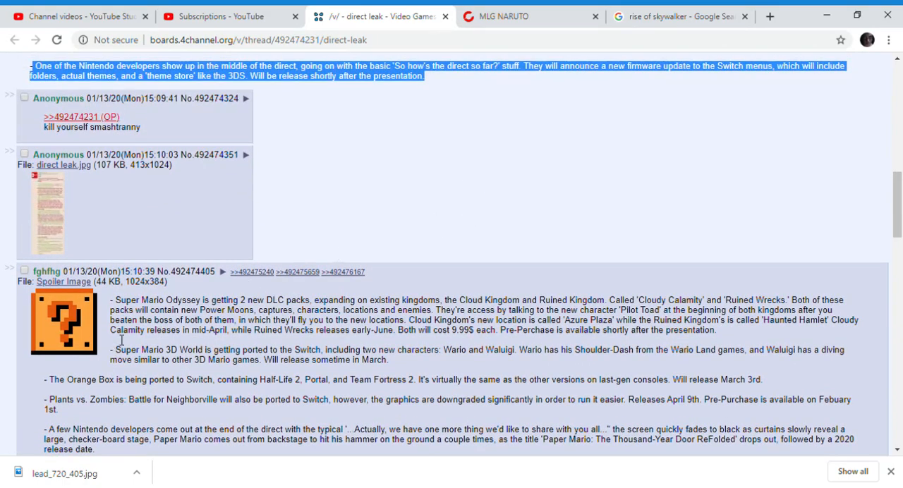
pyautogui.moveTo(196, 318)
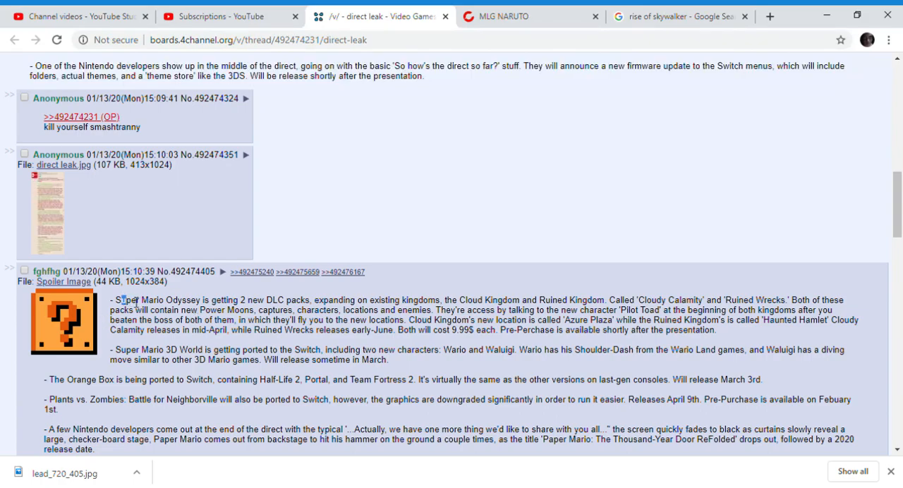
pyautogui.moveTo(110, 300); pyautogui.dragTo(241, 320)
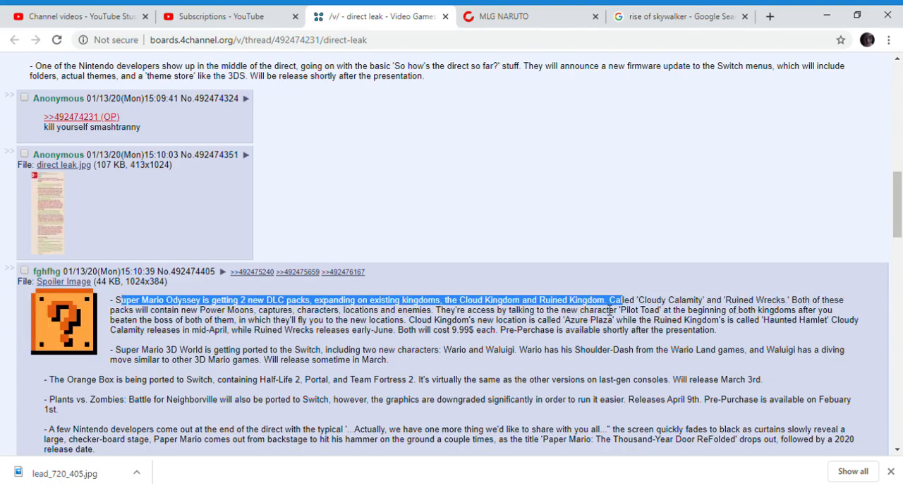
pyautogui.moveTo(620, 299); pyautogui.dragTo(275, 325)
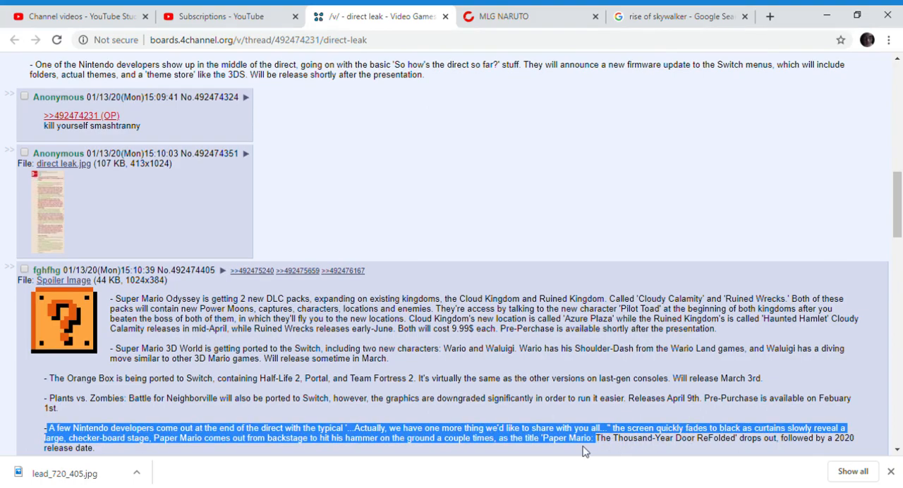
pyautogui.scroll(-3)
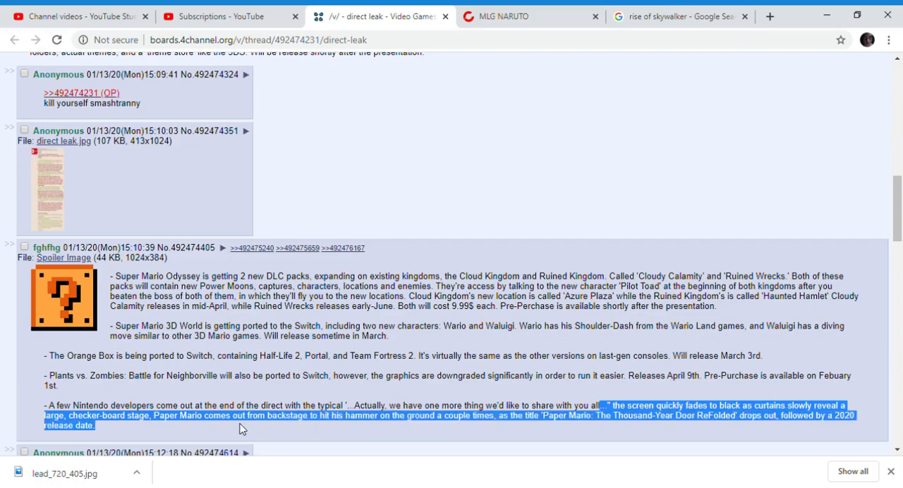
pyautogui.scroll(3)
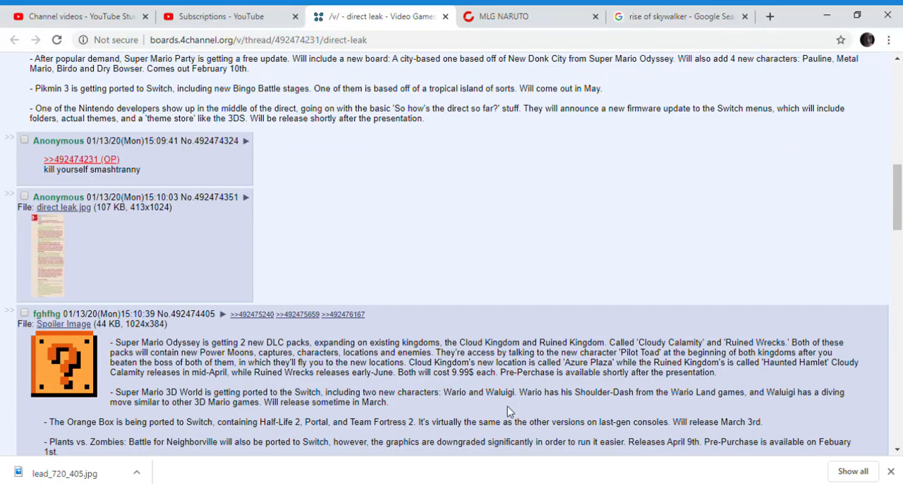
pyautogui.moveTo(274, 429)
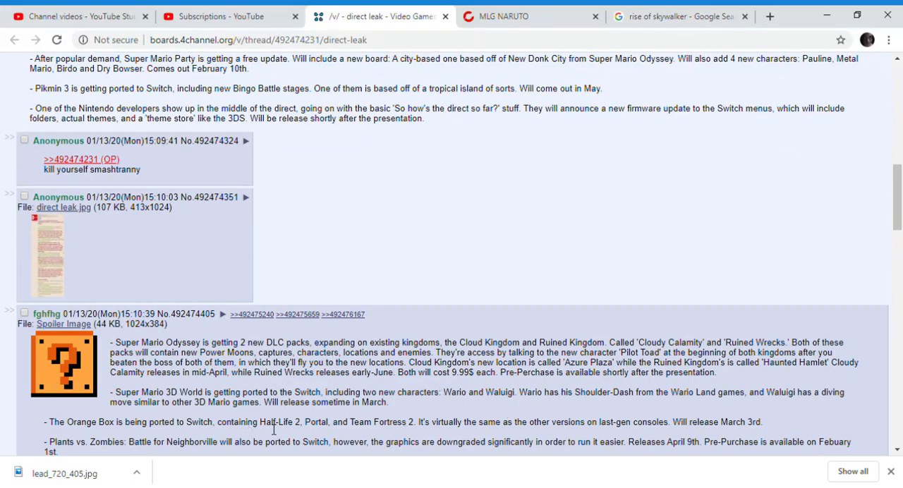
pyautogui.scroll(-3)
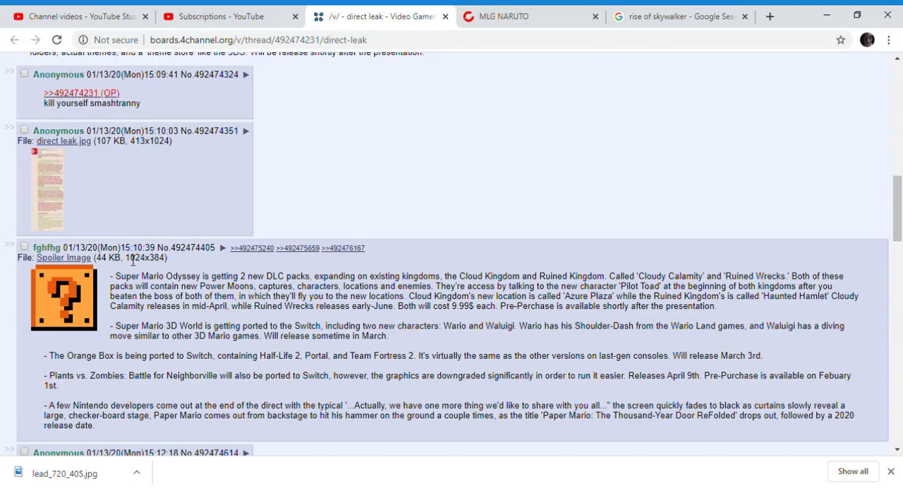
pyautogui.moveTo(294, 370)
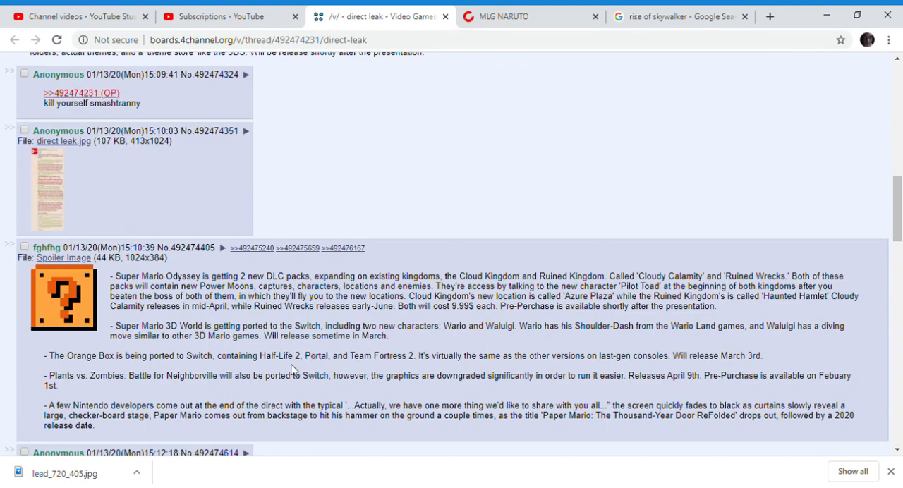
pyautogui.moveTo(839, 96)
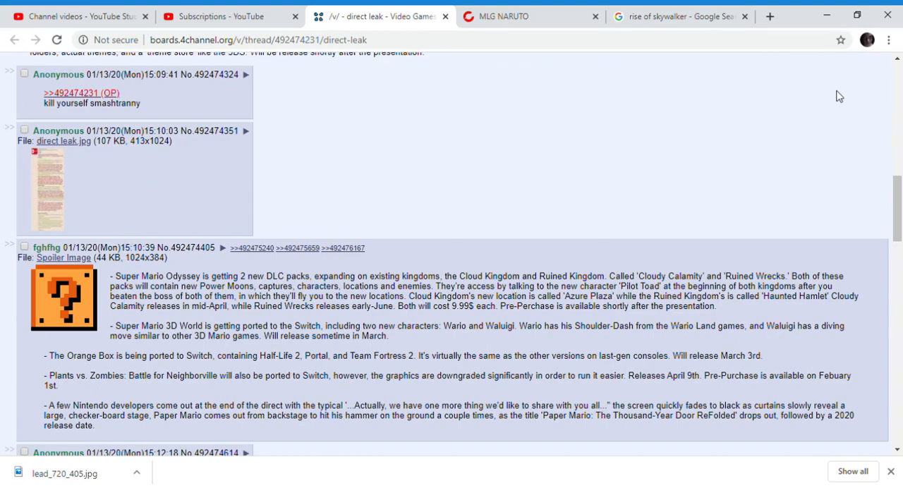